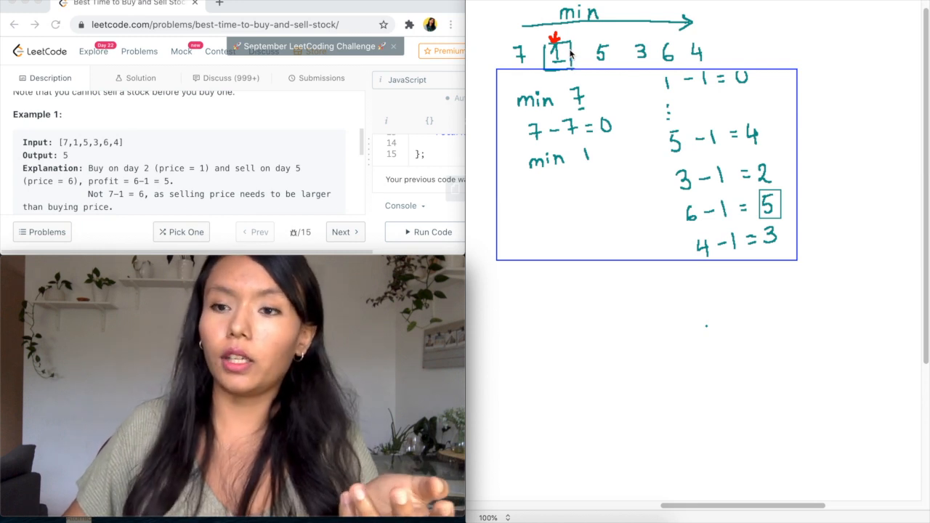
mouse_move(575, 37)
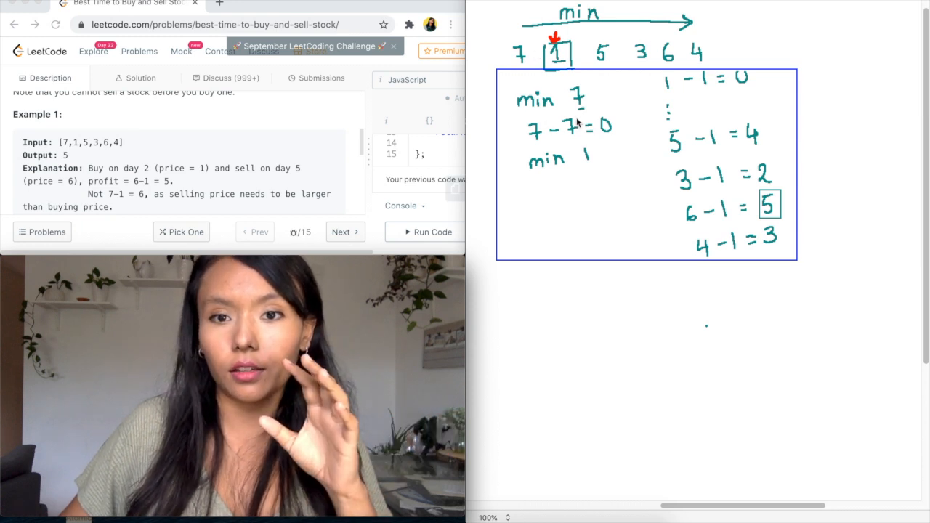
mouse_move(522, 65)
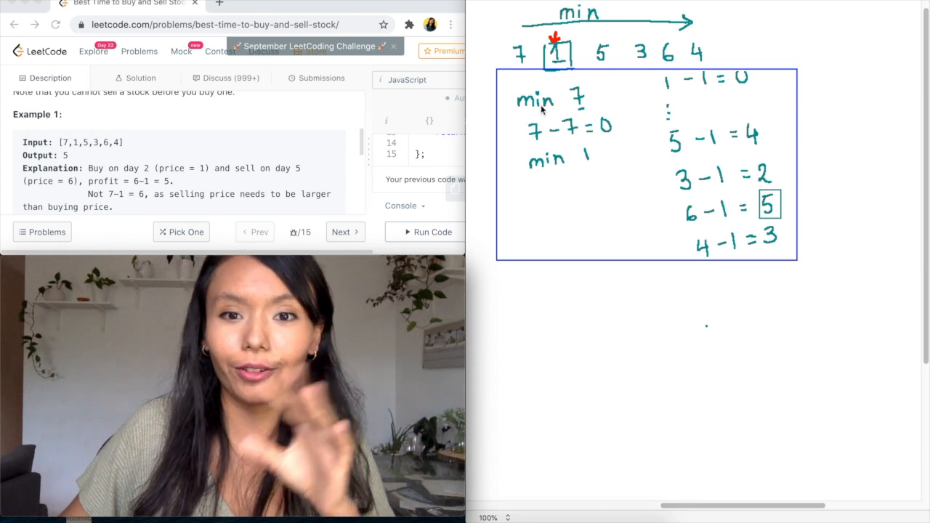
mouse_move(529, 60)
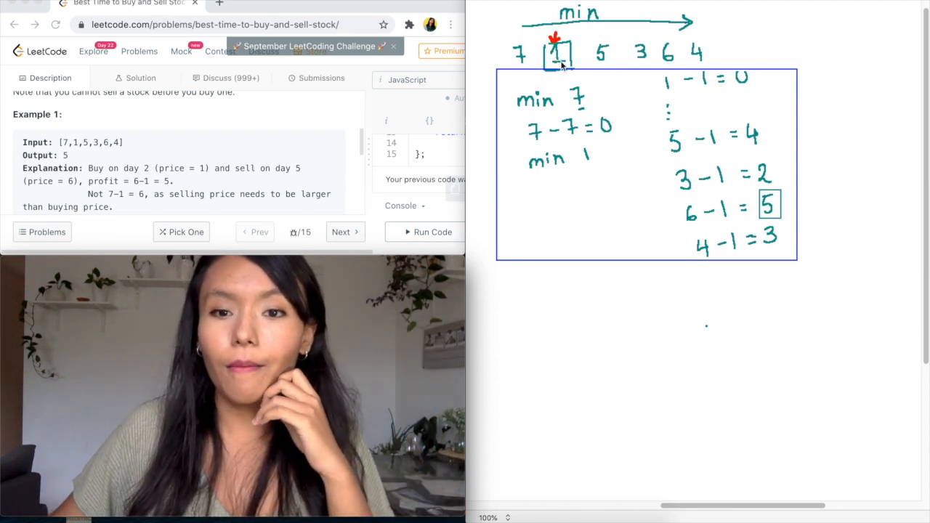
mouse_move(589, 168)
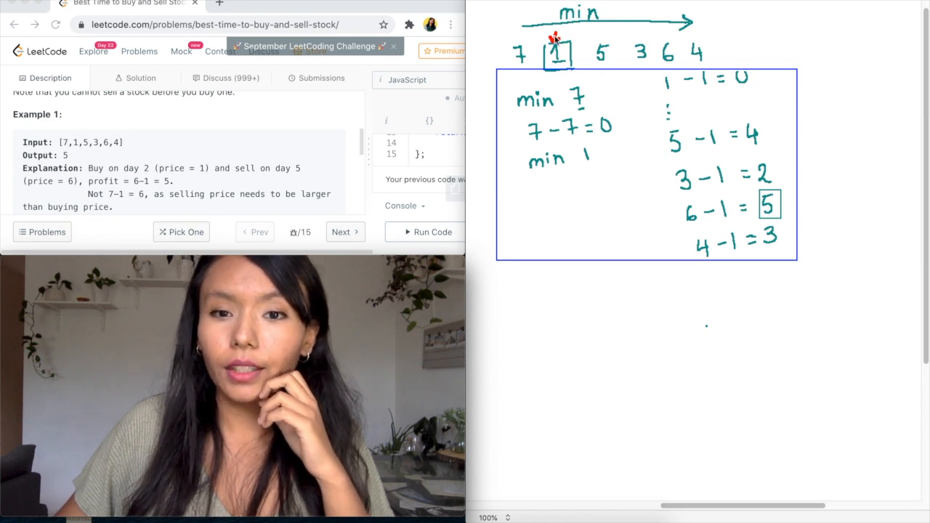
mouse_move(560, 165)
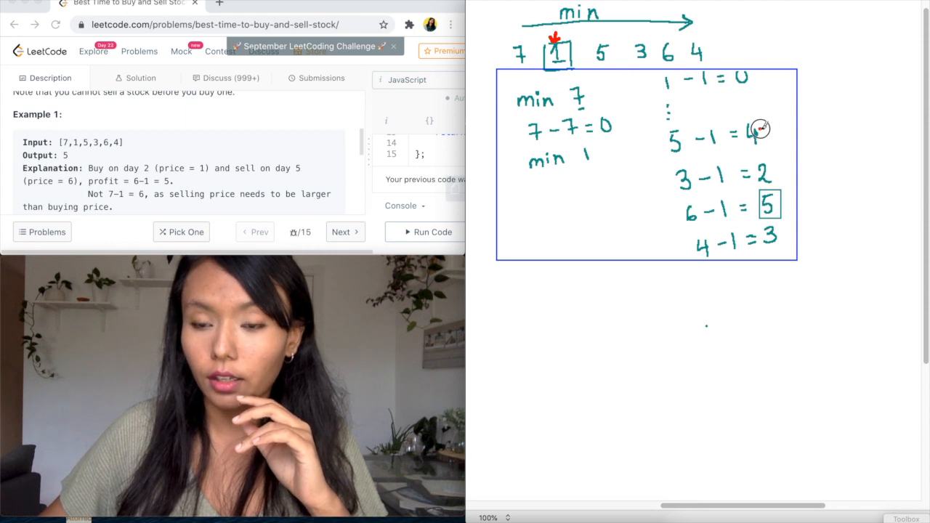
- Mark 5 − 1 = 4 with a red check and highlight the 6 in red on the sketch
drag(753, 109, 782, 134)
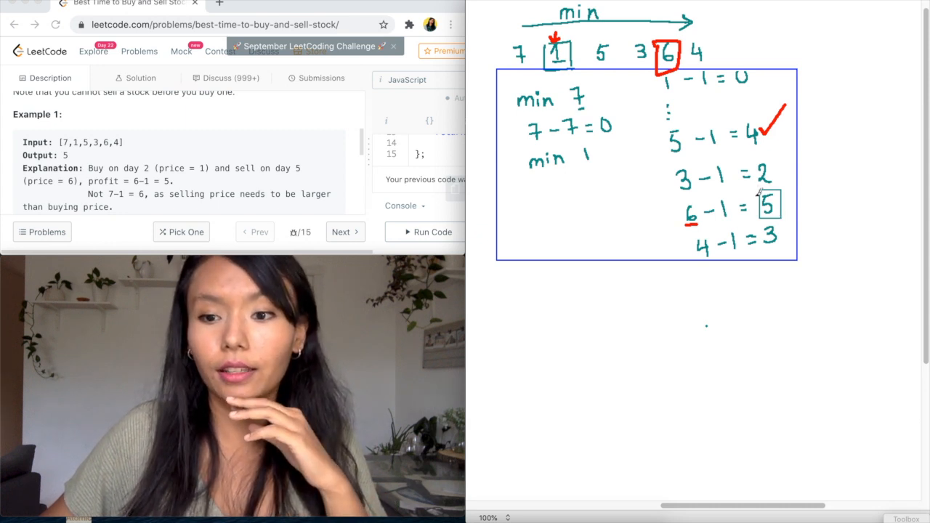
drag(755, 197, 788, 218)
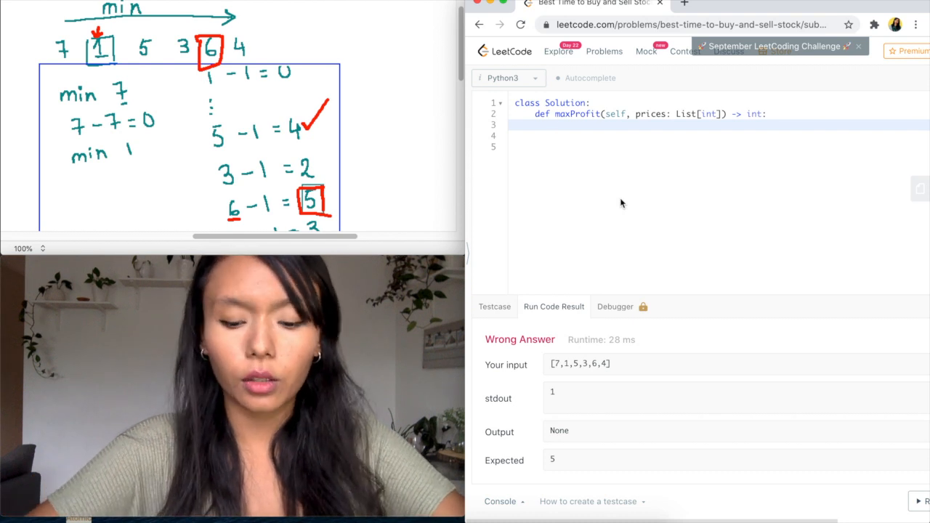
- Begin maxProfit with min_price = float('inf') and move to a new line
text(min_pr)
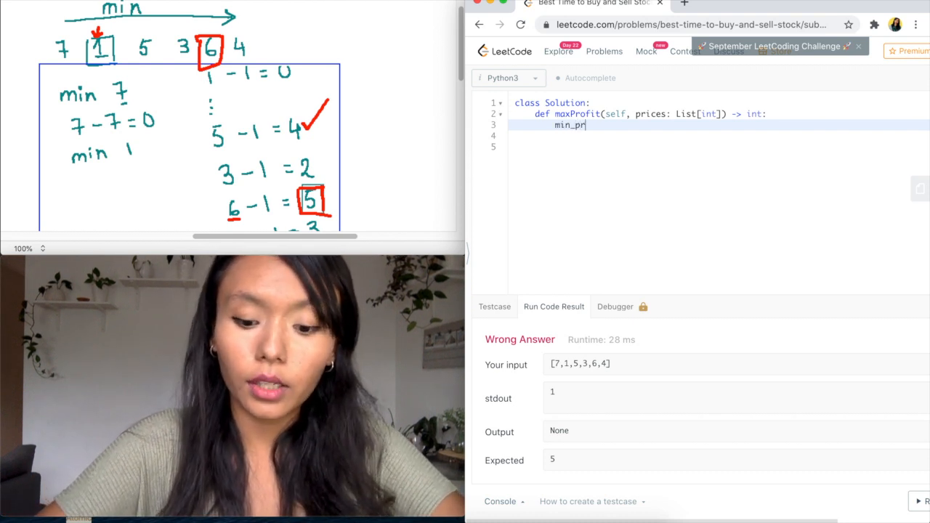
text(ice)
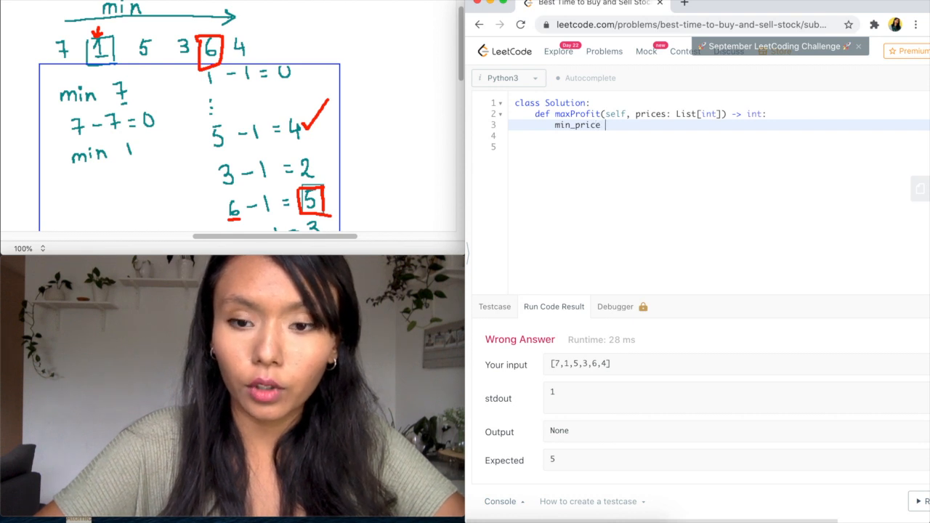
text(=)
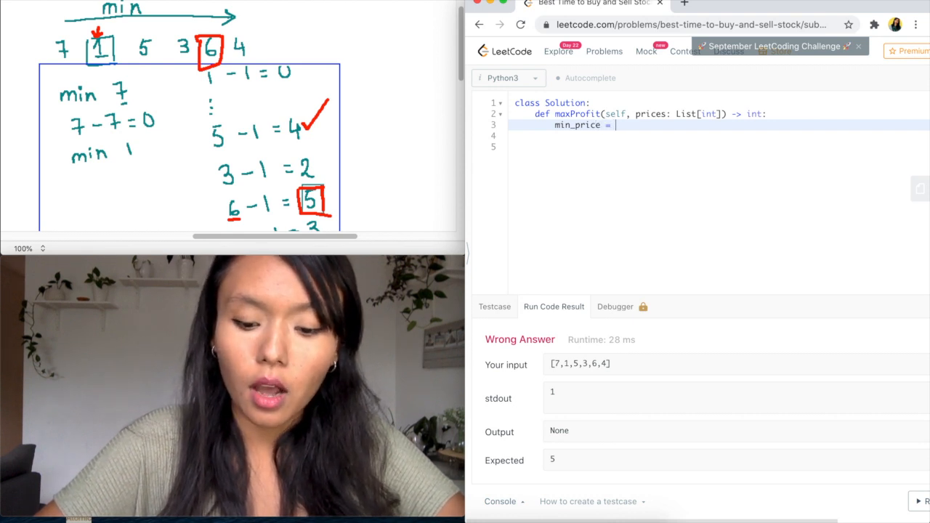
text(float)
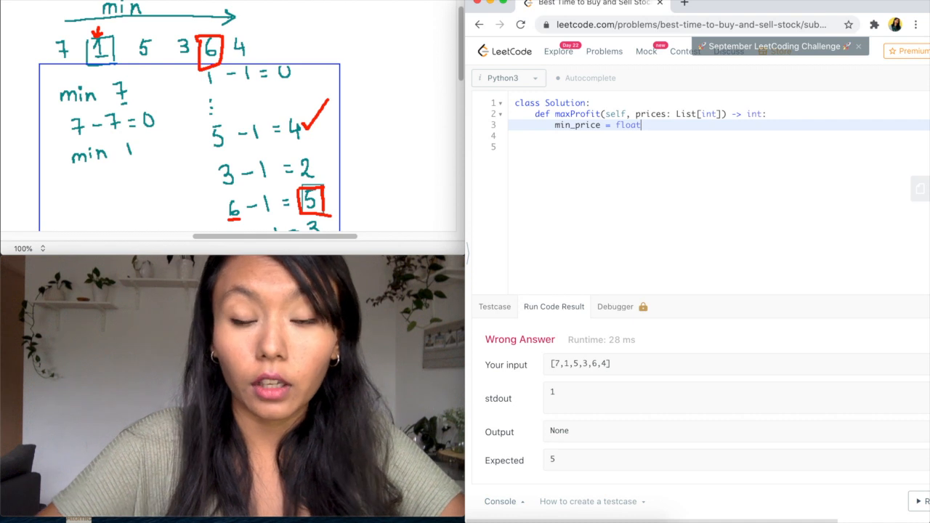
text((')
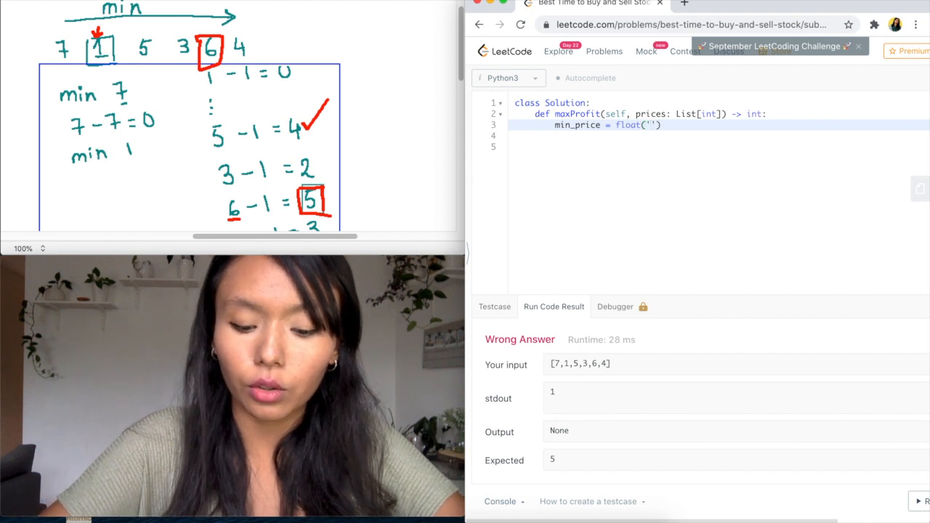
text(inf)
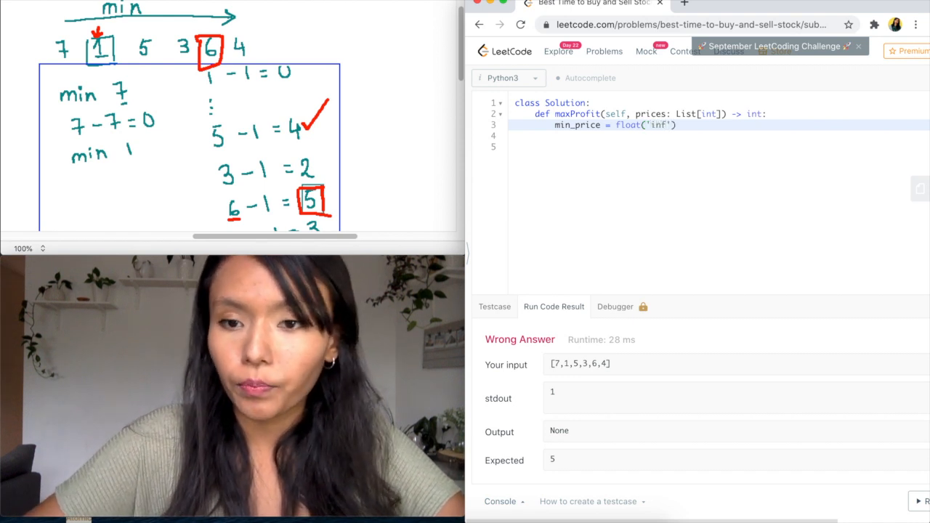
key(enter)
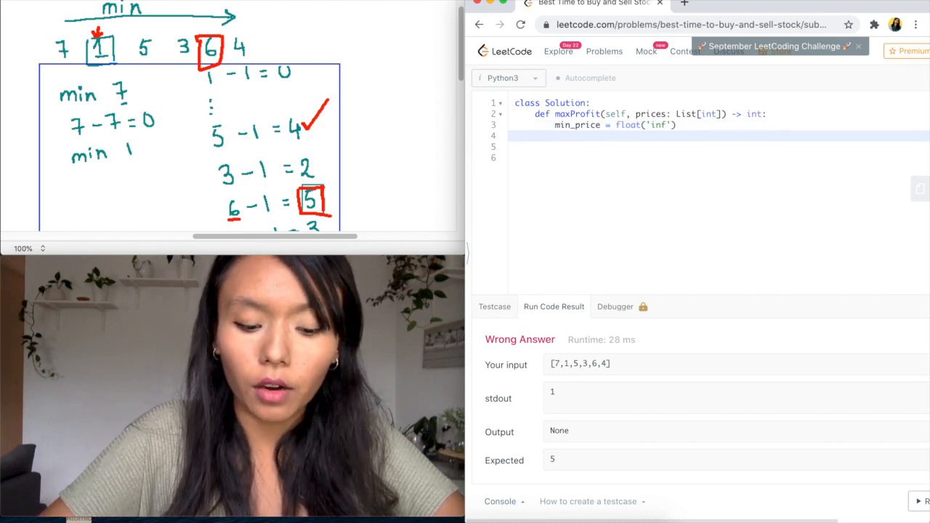
- Initialize max_prof = 0 and start the loop for price in prices:
text(max_prof = 0)
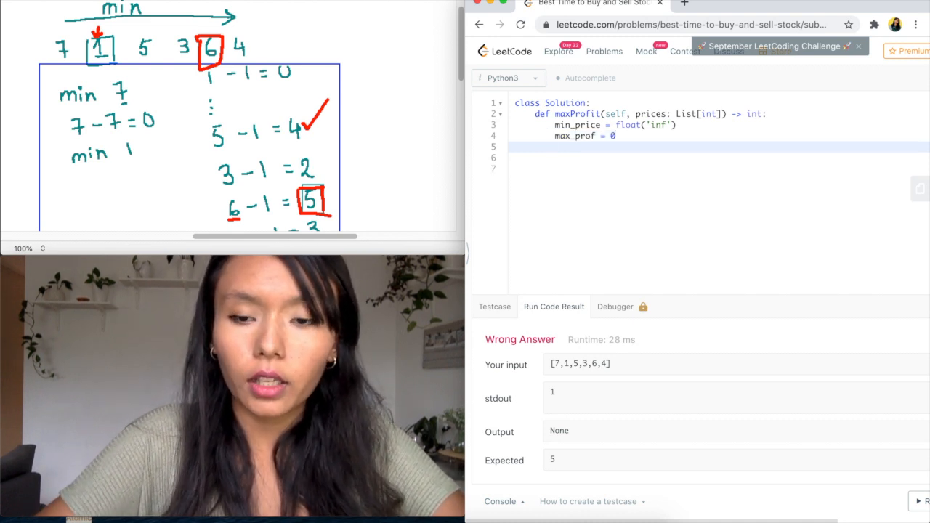
text(for)
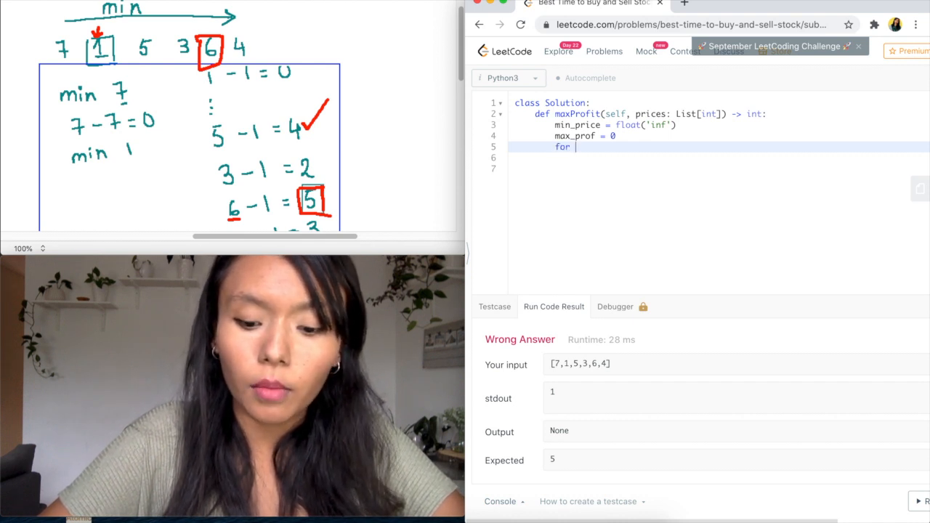
text(price in)
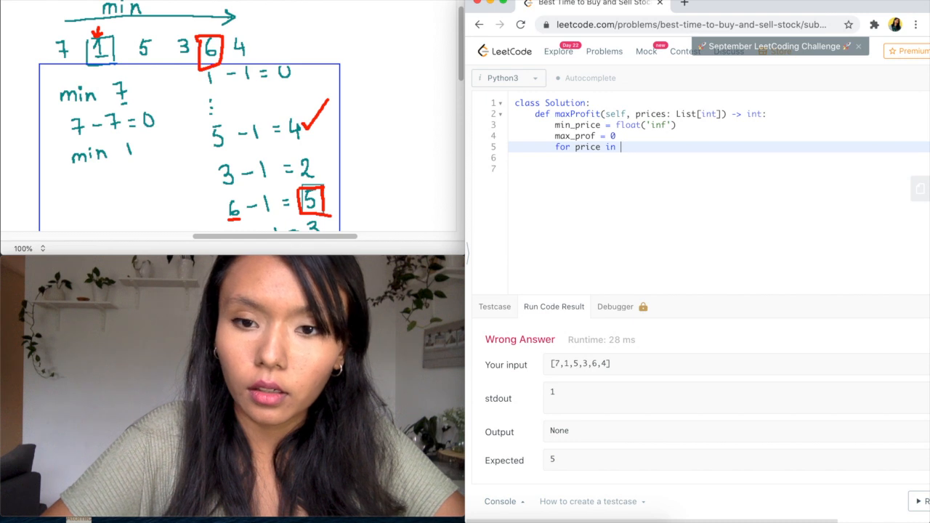
text(prices)
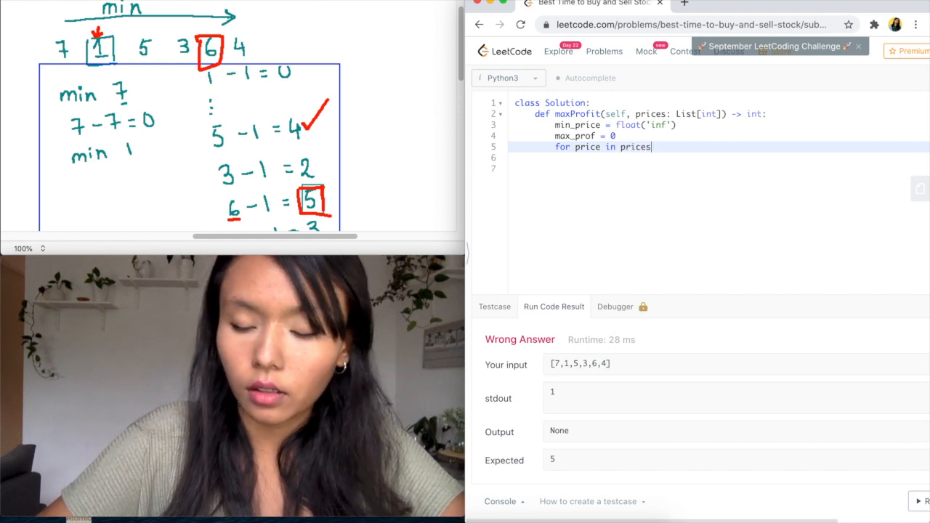
text(:)
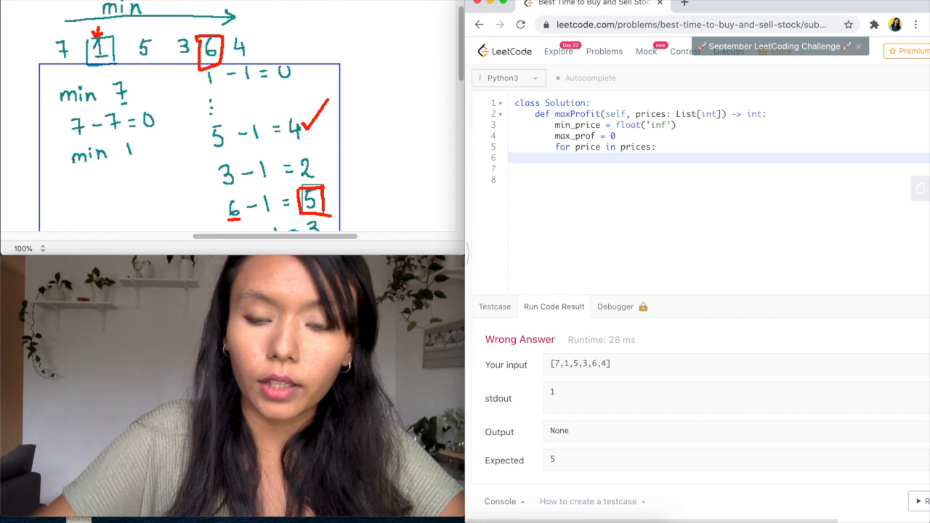
- Inside the loop, write min_price = min(min_price, price)
text(min_p)
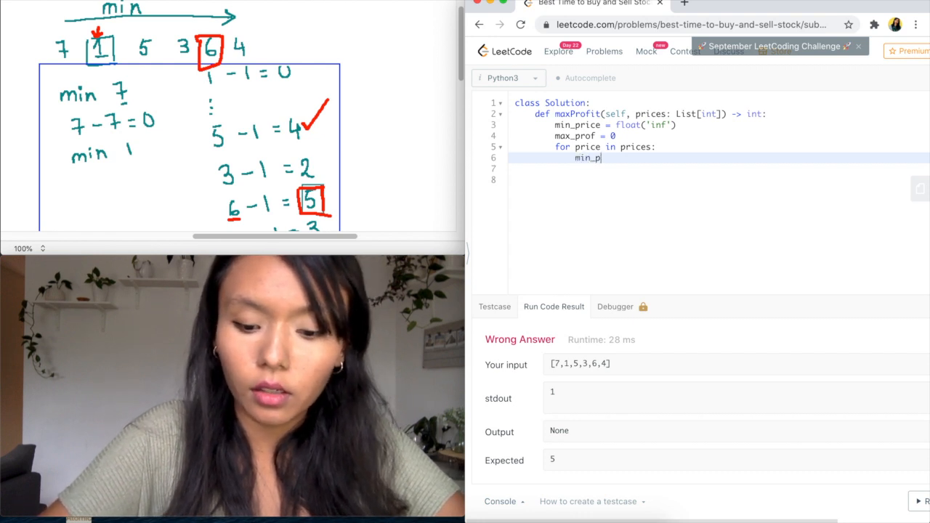
text(rice =)
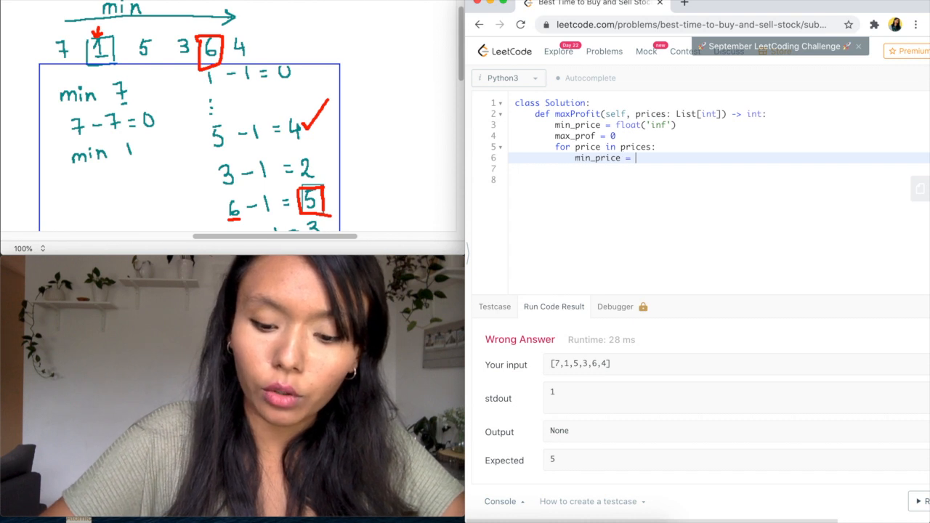
text(min()
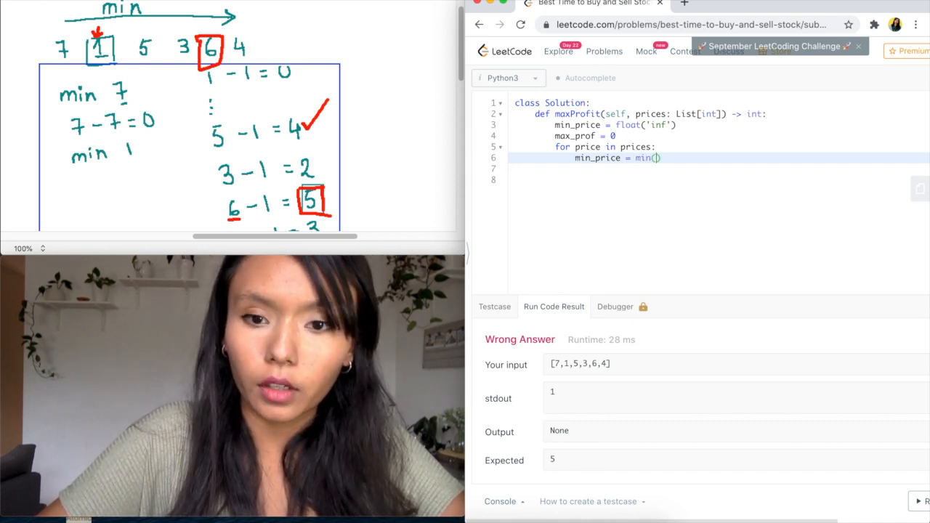
text(min)
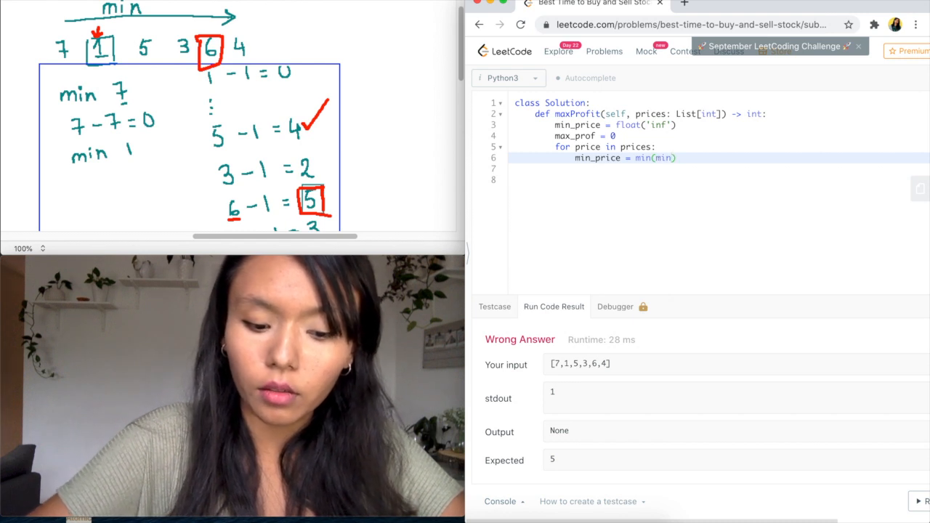
text(min_price,)
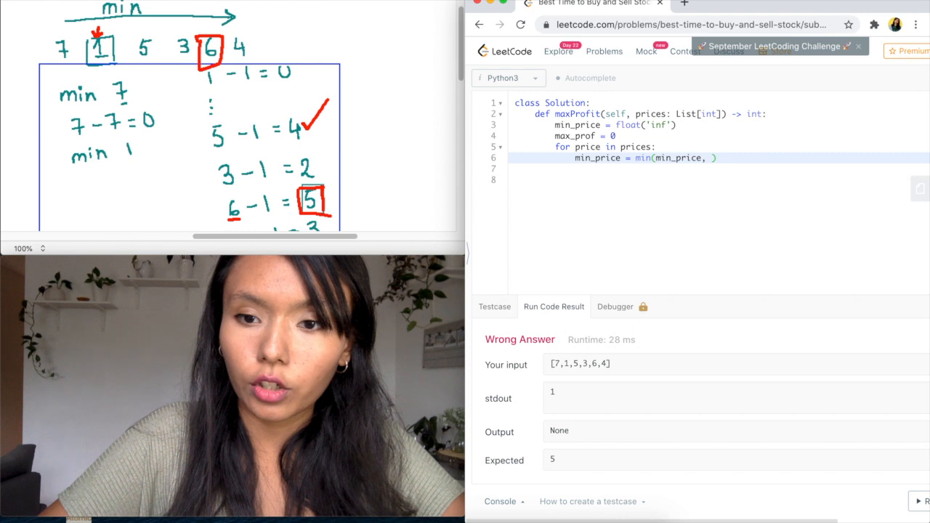
text(pri)
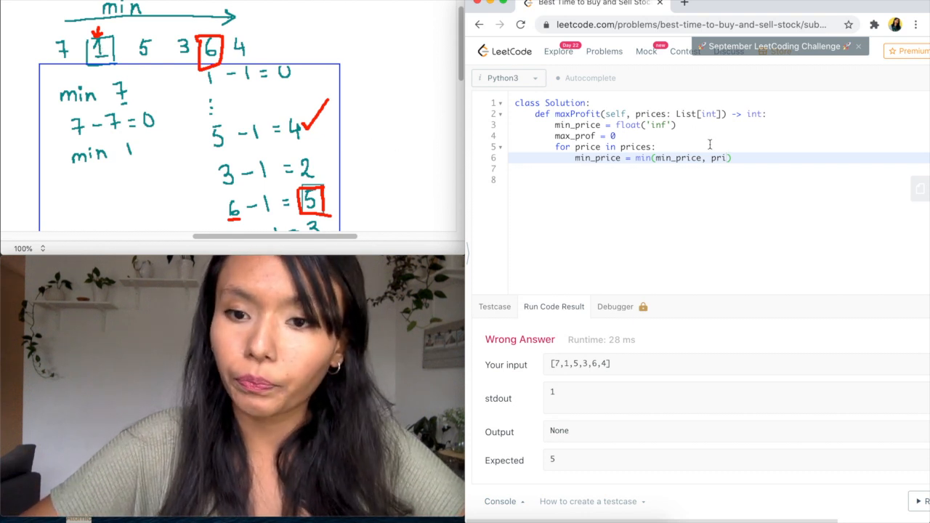
mouse_move(732, 168)
text(ce)
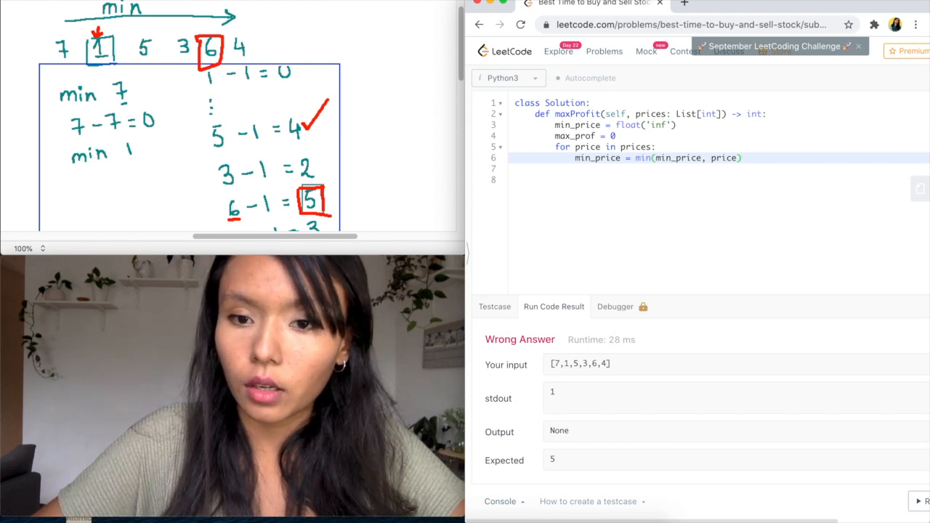
- Add max_prof = max(max_prof, price - min_price) as the loop's second line
text(m)
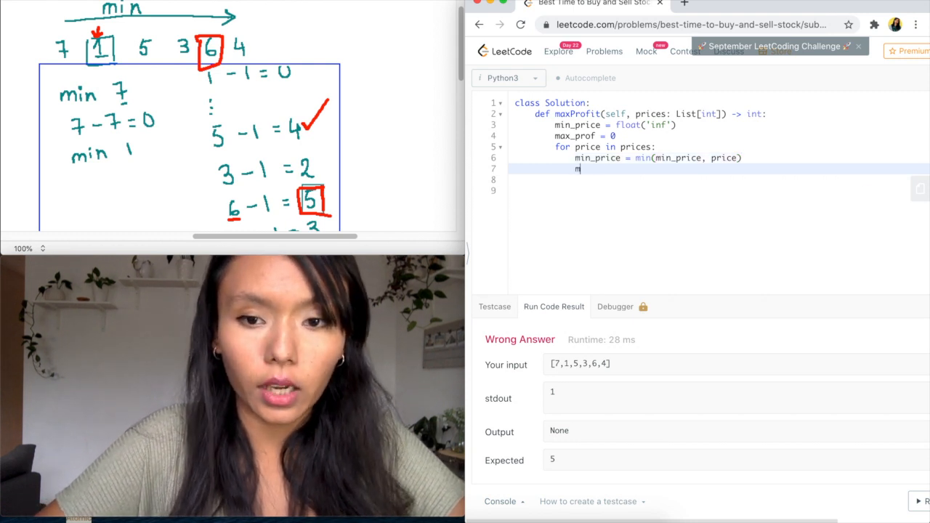
text(ax_prof)
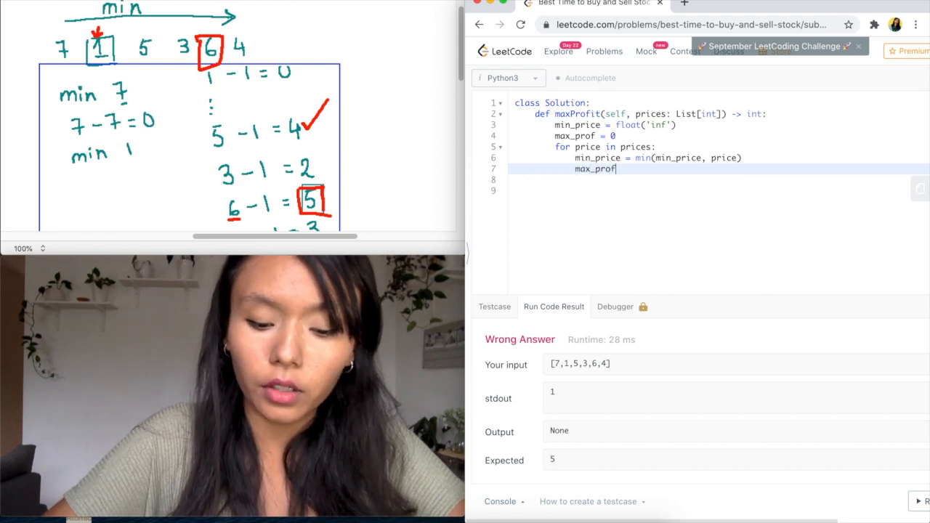
text(=)
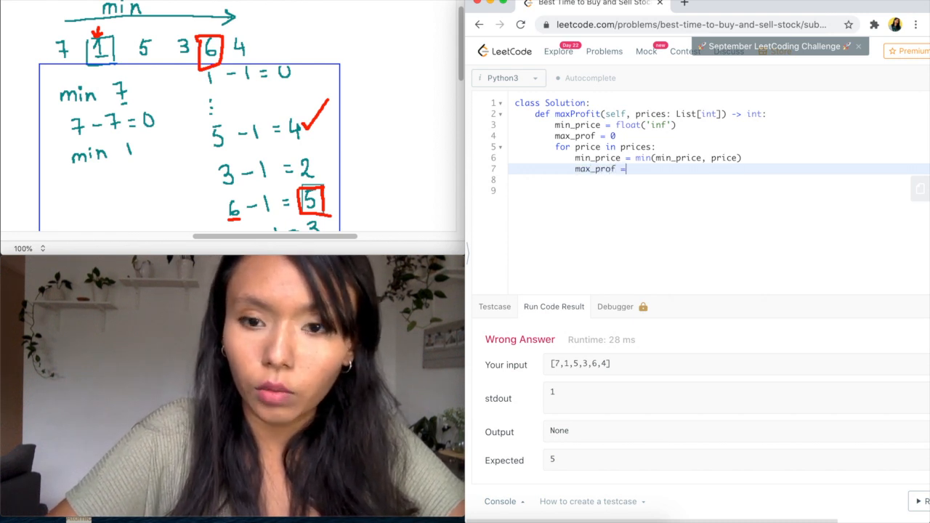
text(m)
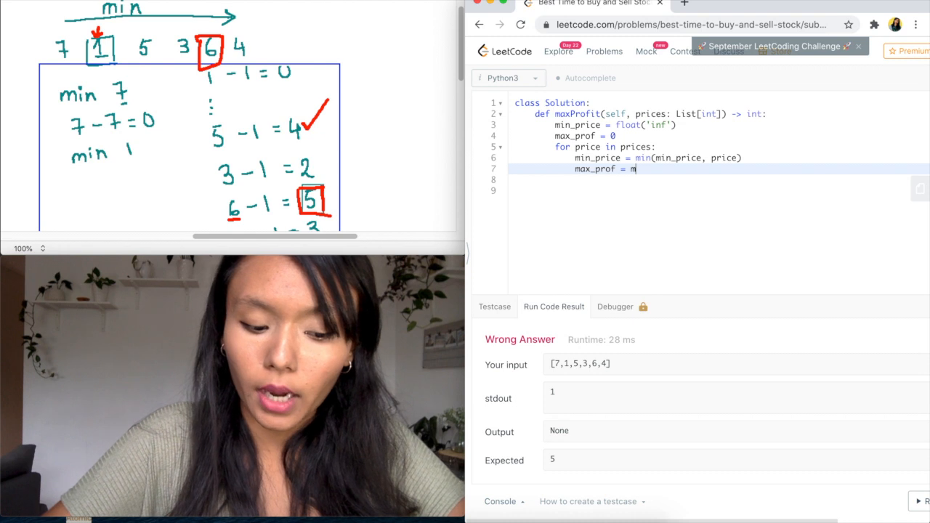
text(ax()
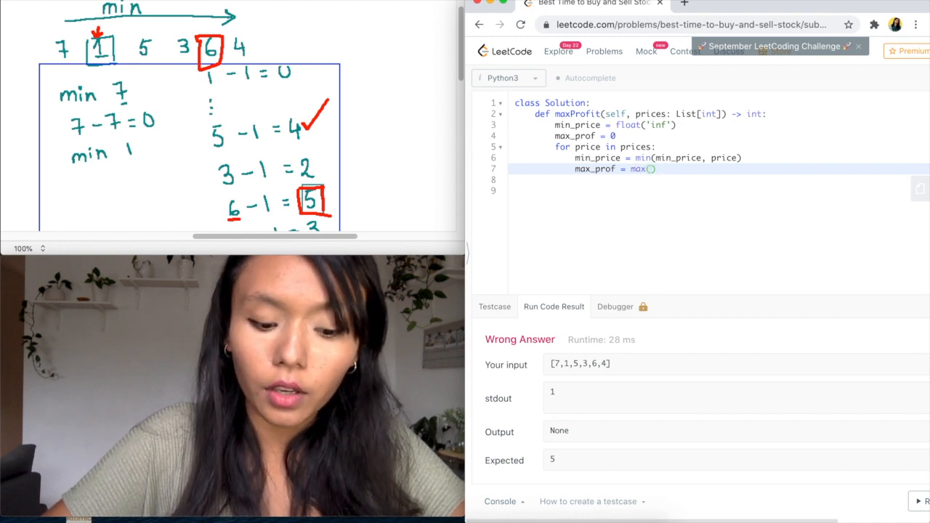
text(max_prof,)
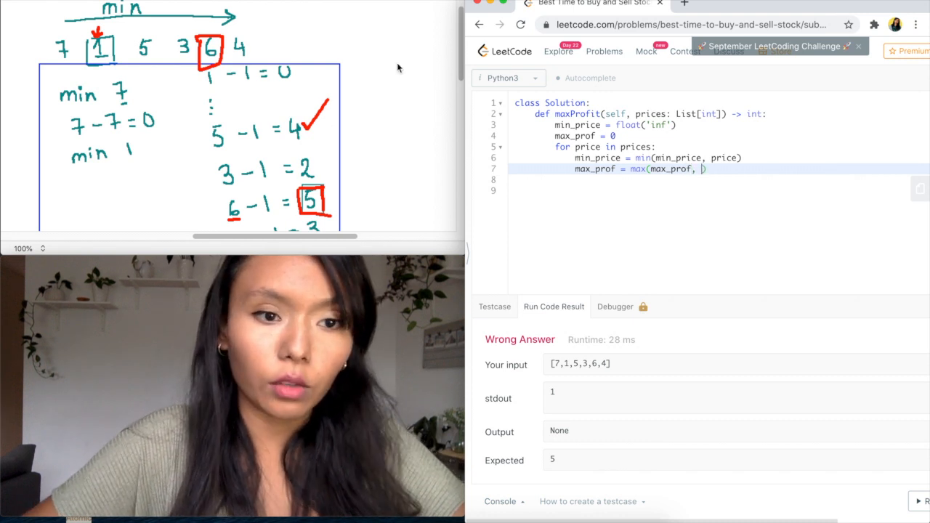
mouse_move(225, 148)
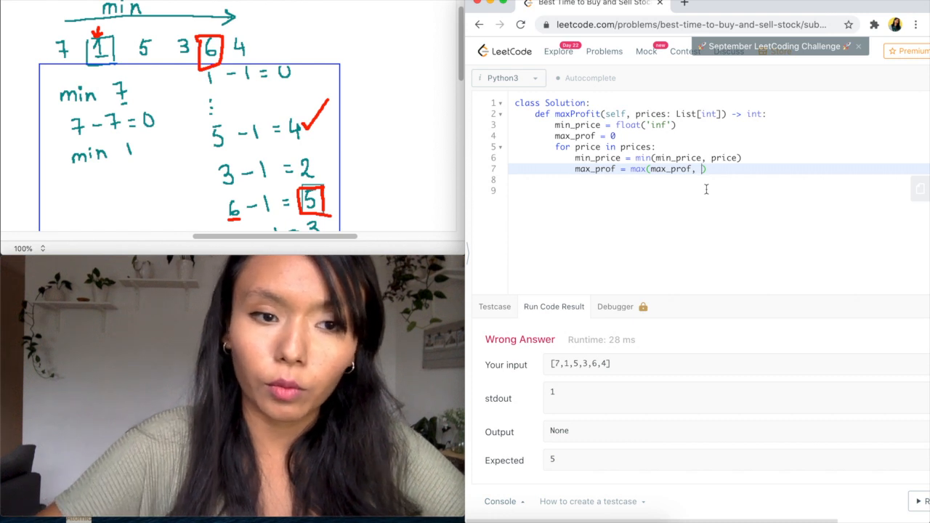
text(pri)
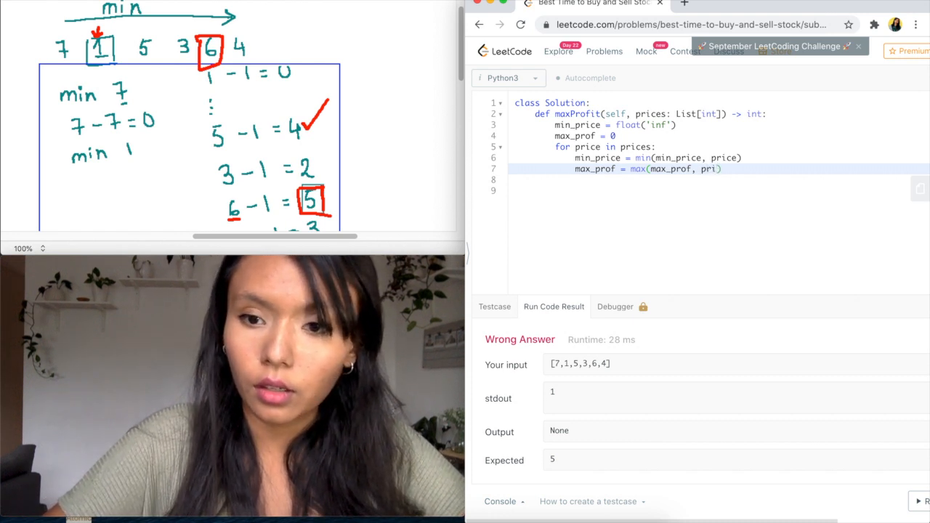
text(ce - min_price)
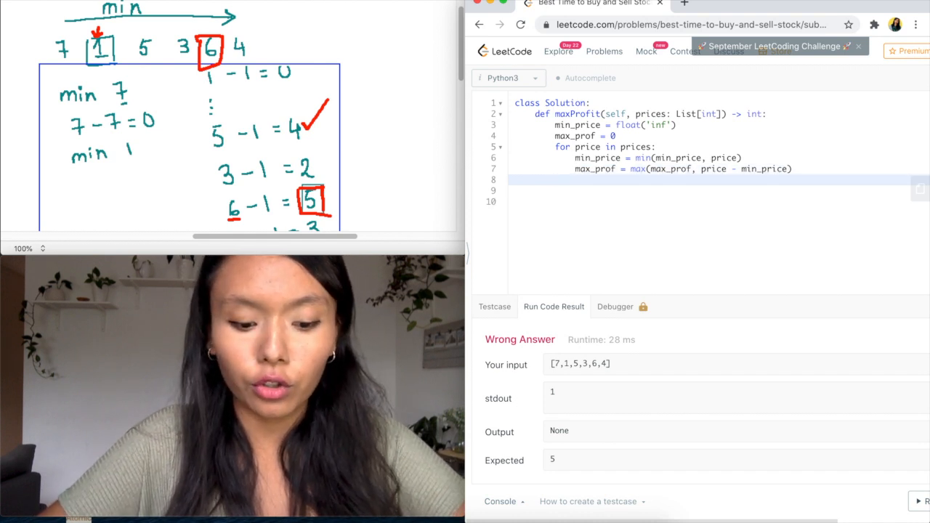
- Finish with return max_prof and run the solution on the sample test
text(return)
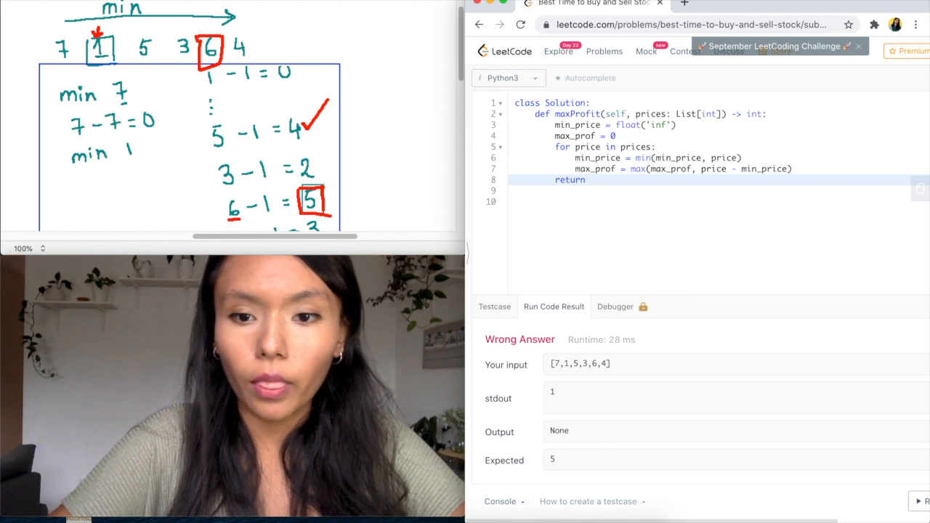
text(max_)
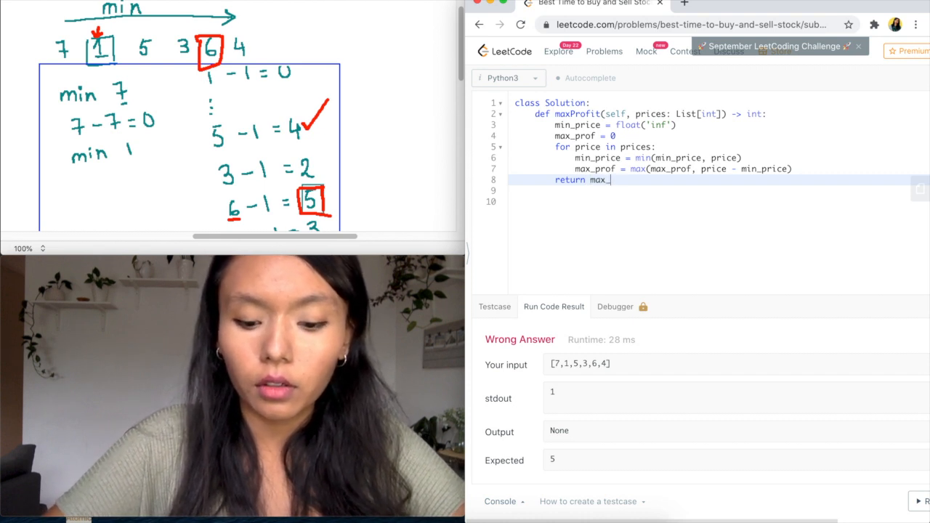
text(prof)
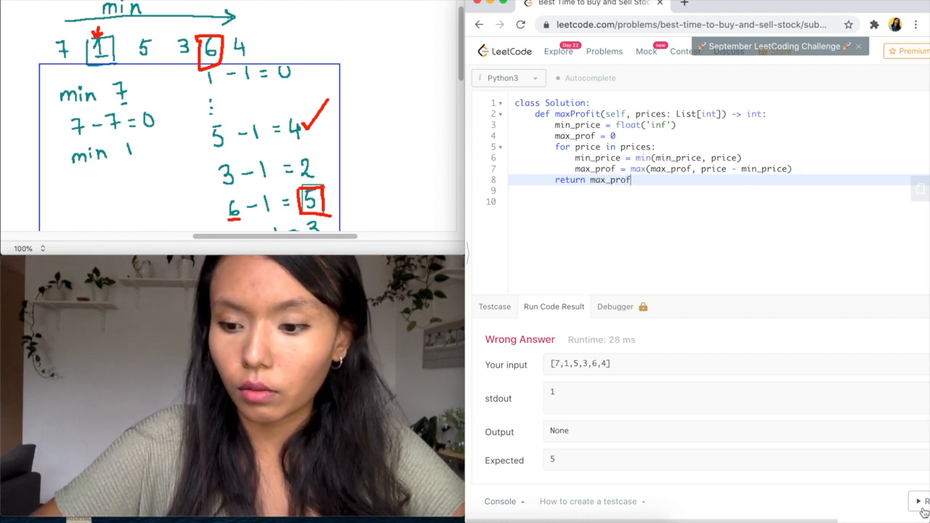
click(918, 501)
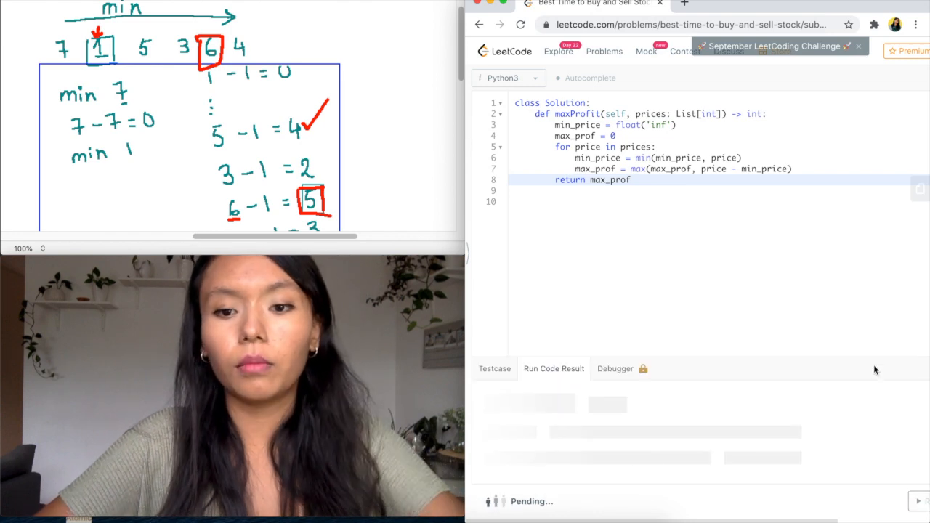